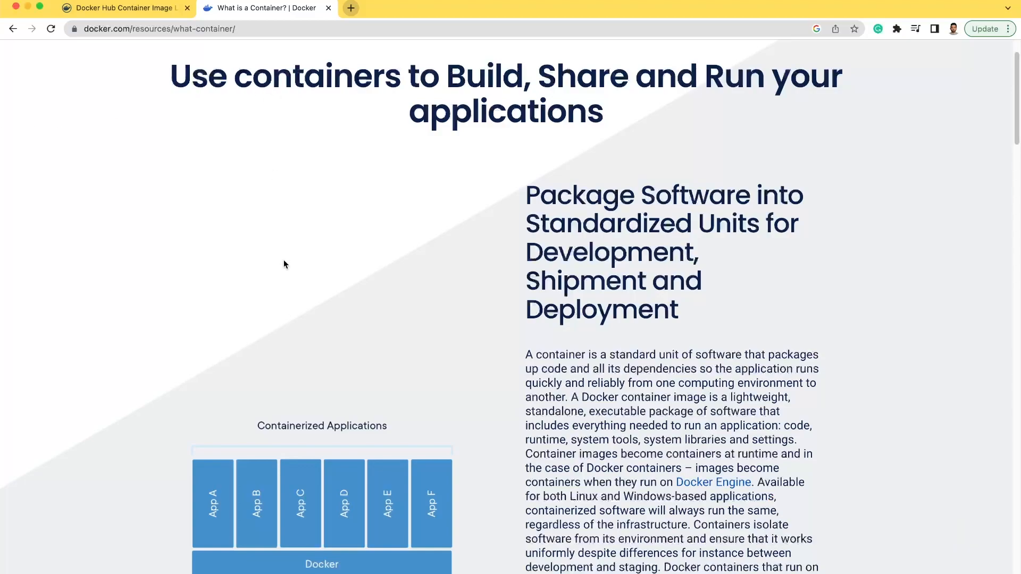
pyautogui.moveTo(305, 313)
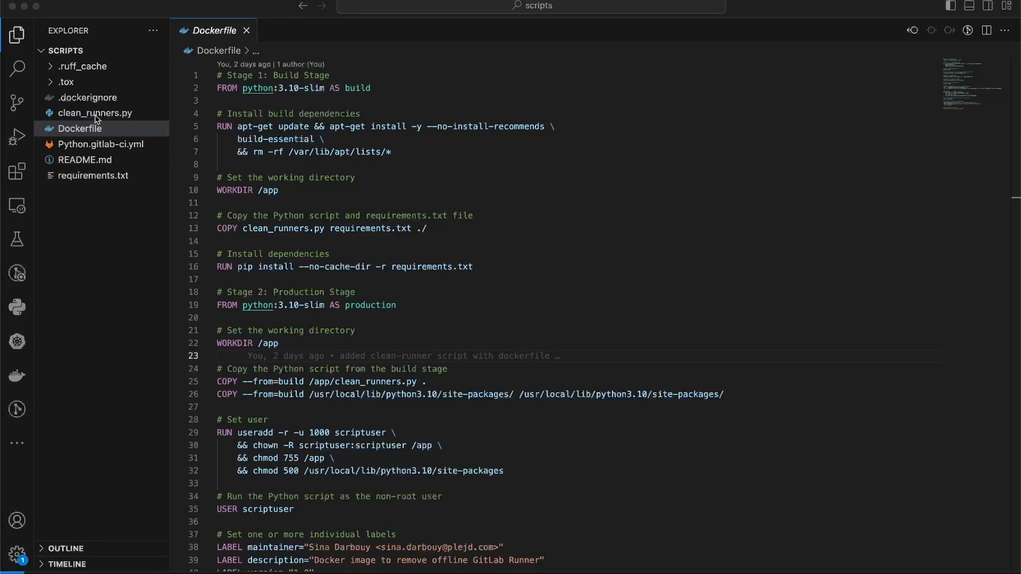
pyautogui.click(95, 113)
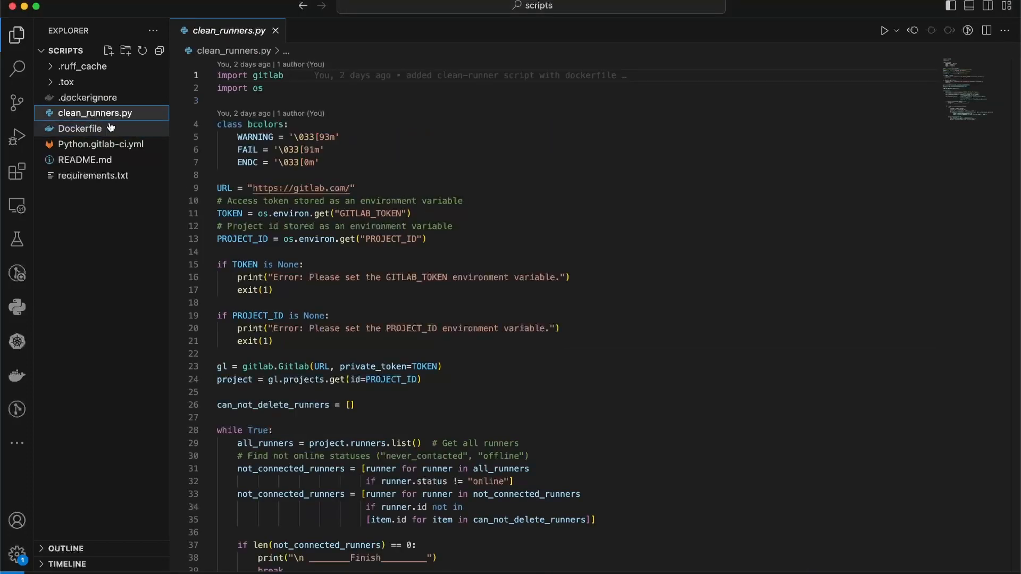
pyautogui.click(80, 128)
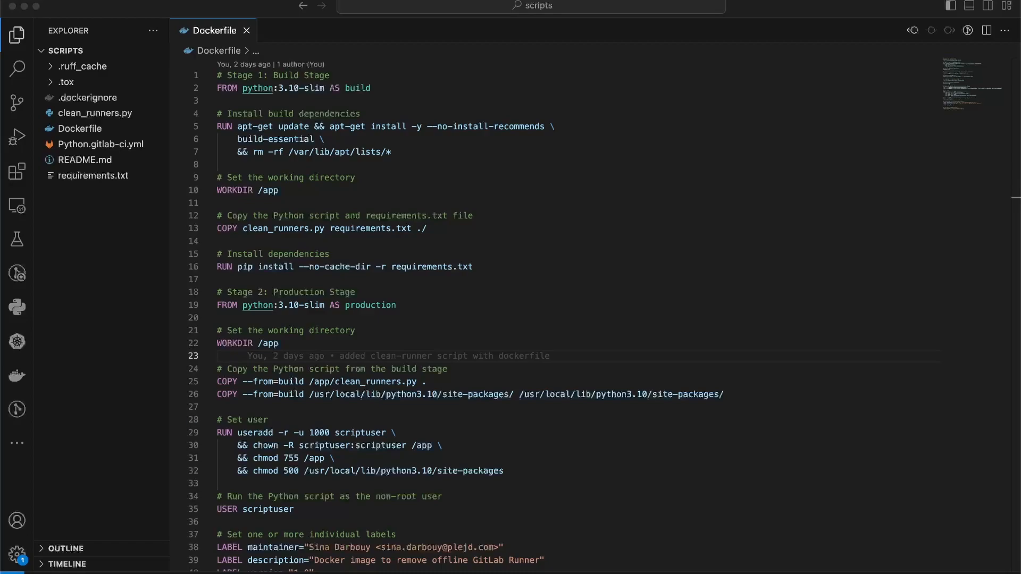
pyautogui.moveTo(238, 571)
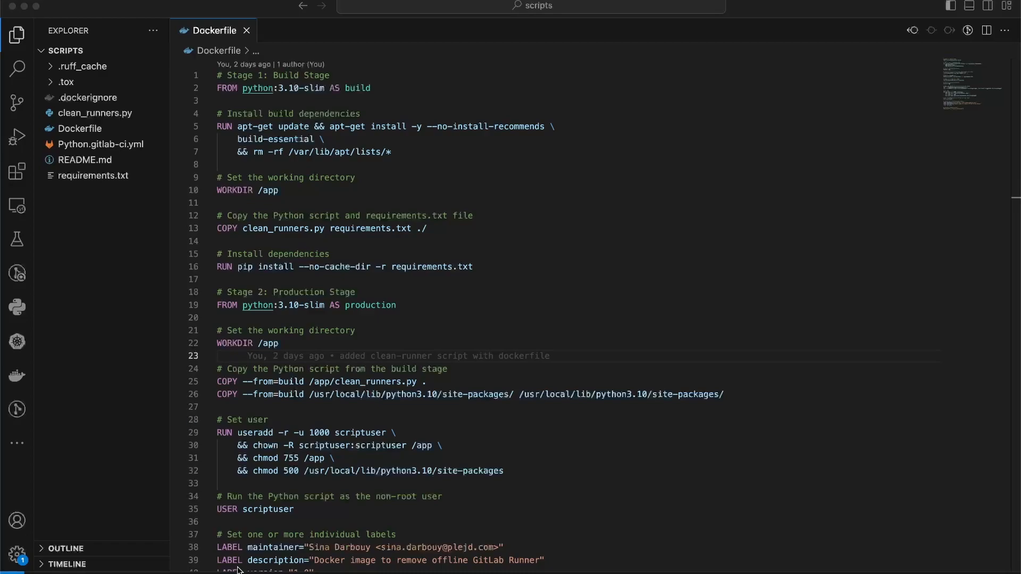
pyautogui.moveTo(324, 223)
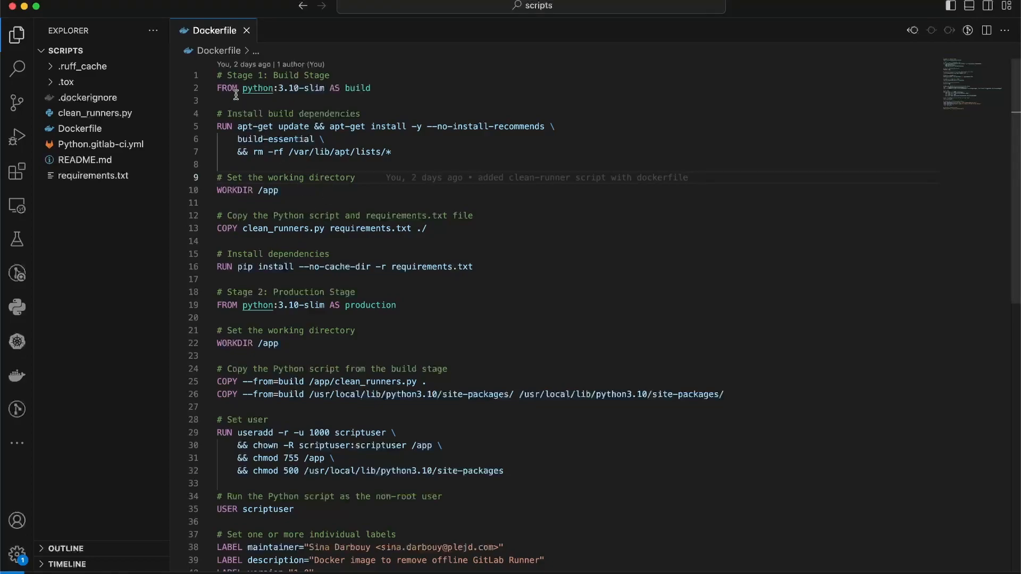
# Highlight the python:3.10-slim base image shared by both Dockerfile build stages
pyautogui.doubleClick(283, 88)
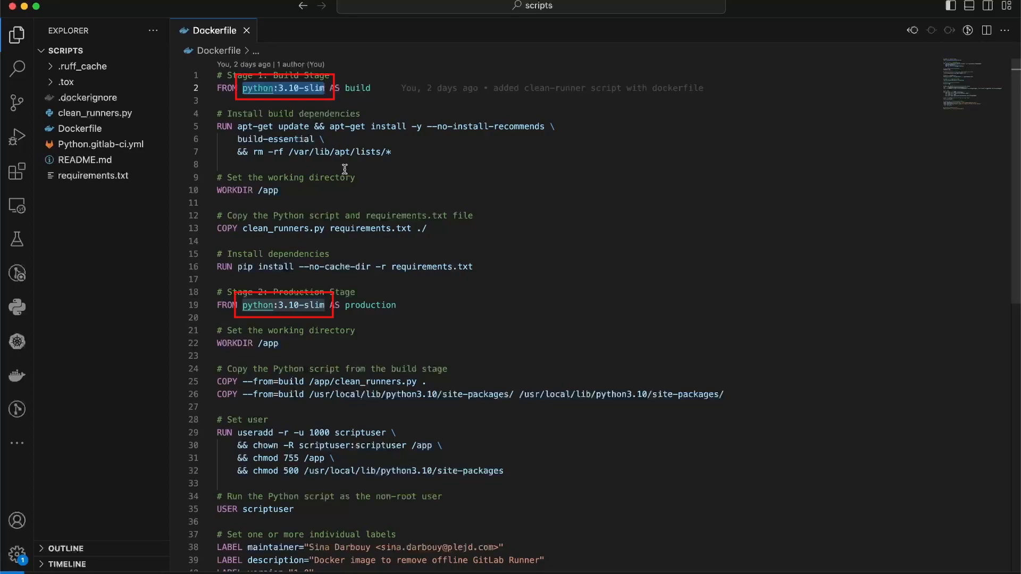
pyautogui.moveTo(358, 215)
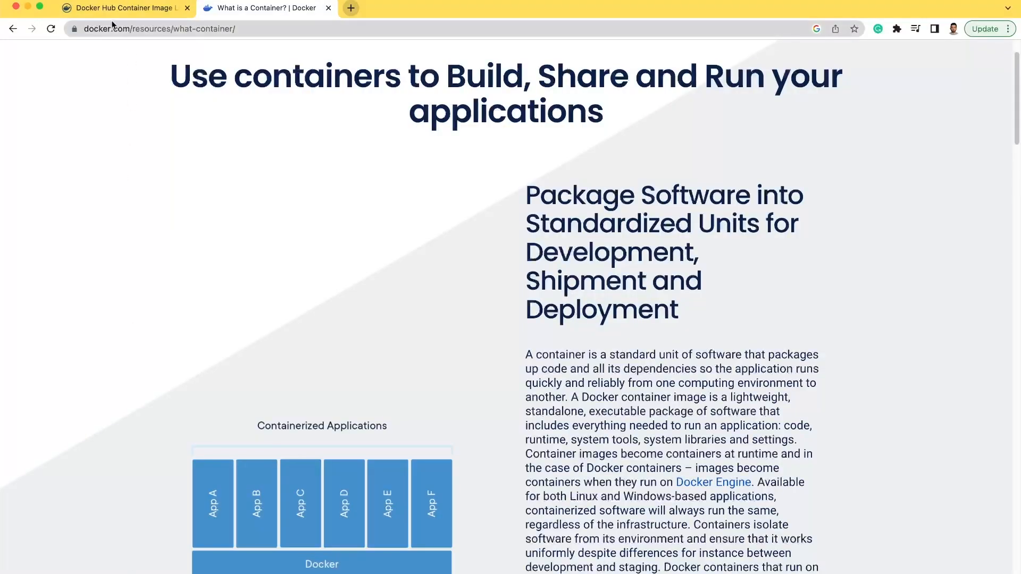
# Search Docker Hub for the official python image
pyautogui.click(123, 7)
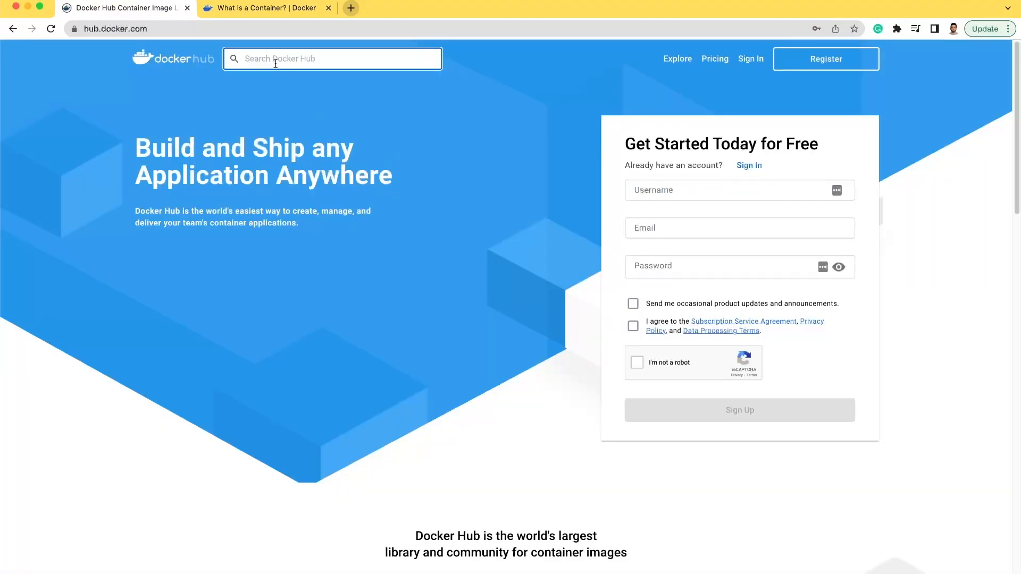
pyautogui.write('python')
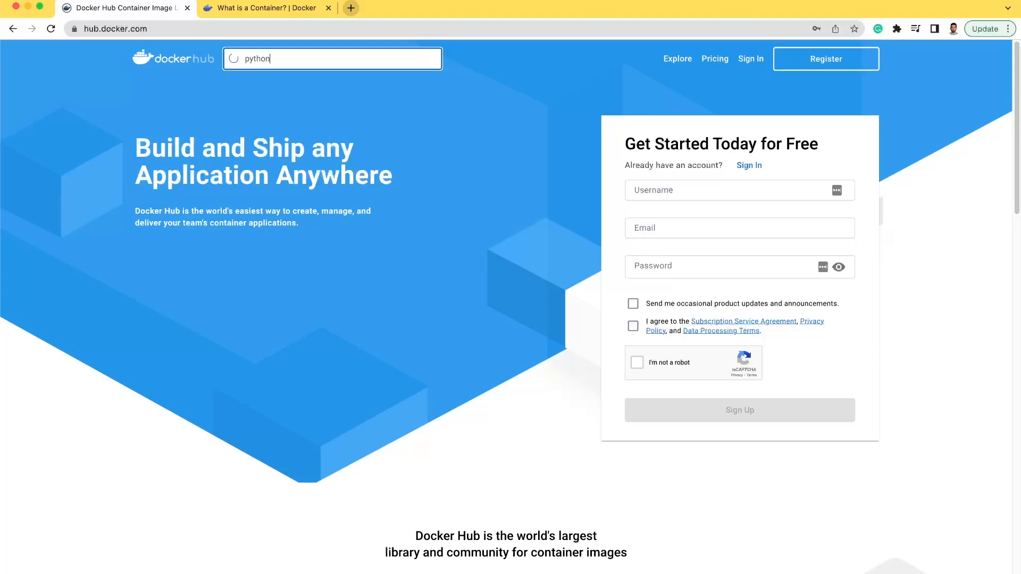
pyautogui.press('Enter')
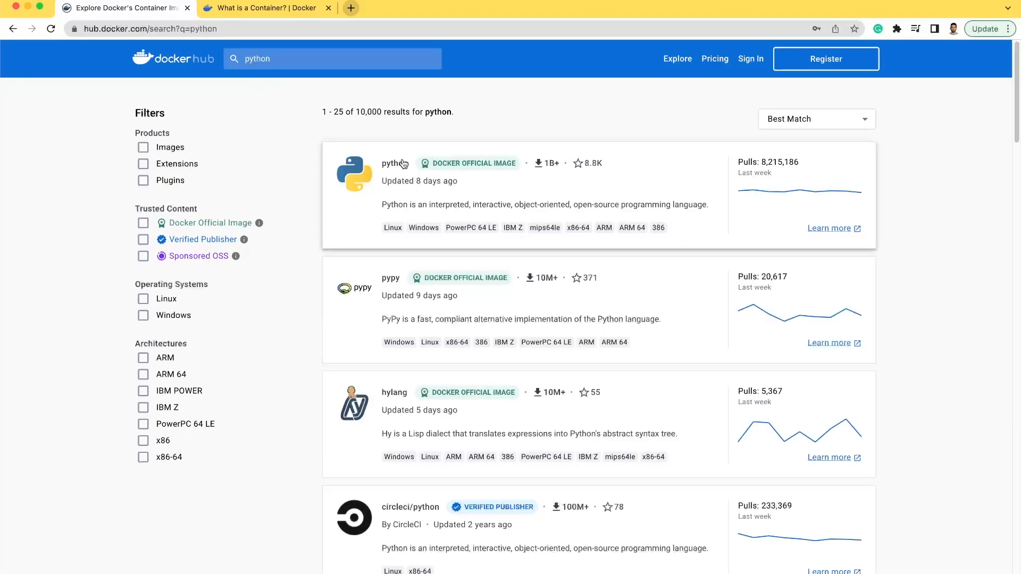
# Browse the python image's Tags list, scrolling through the available tags
pyautogui.click(394, 162)
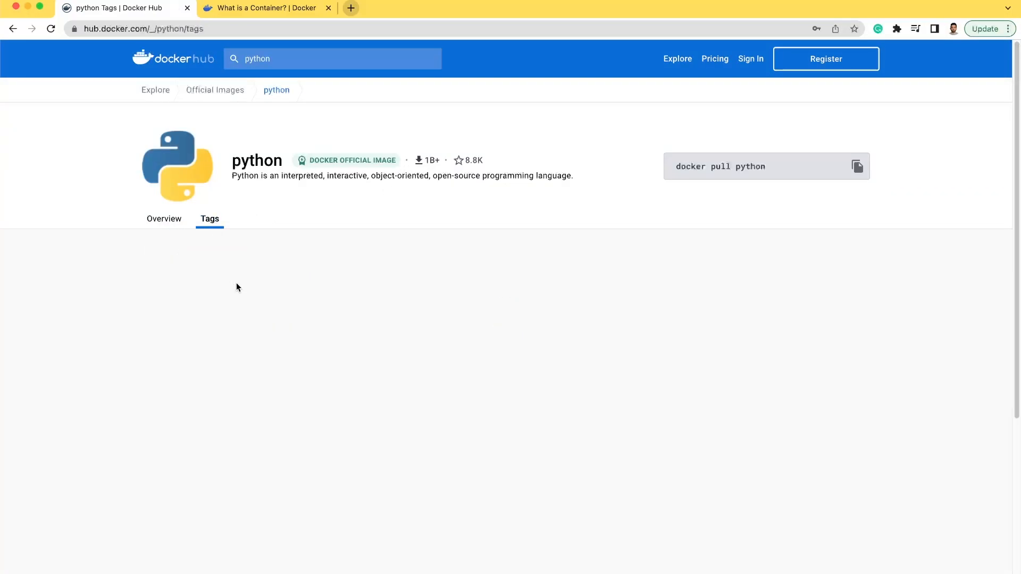
pyautogui.scroll(-3)
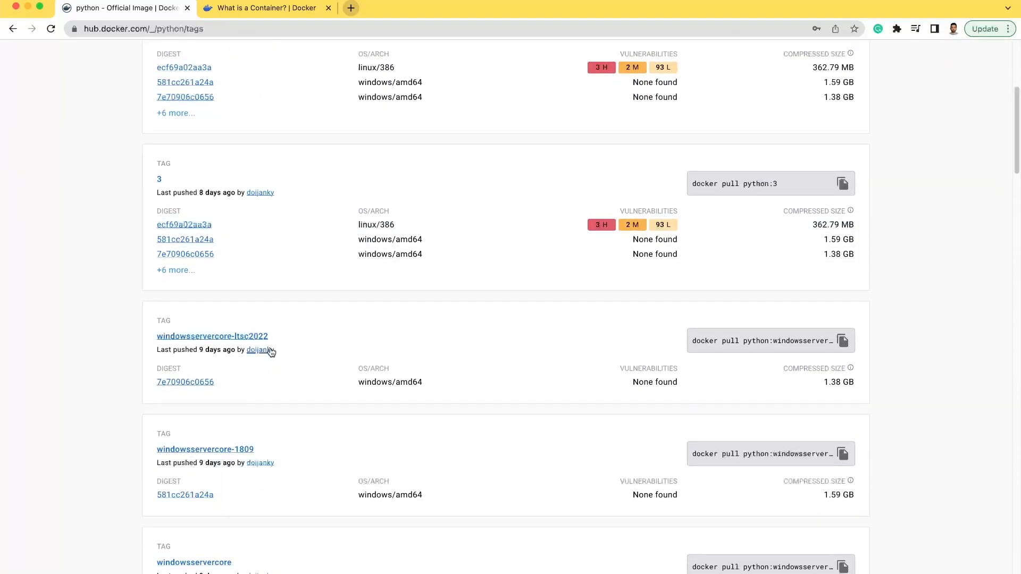
pyautogui.scroll(-3)
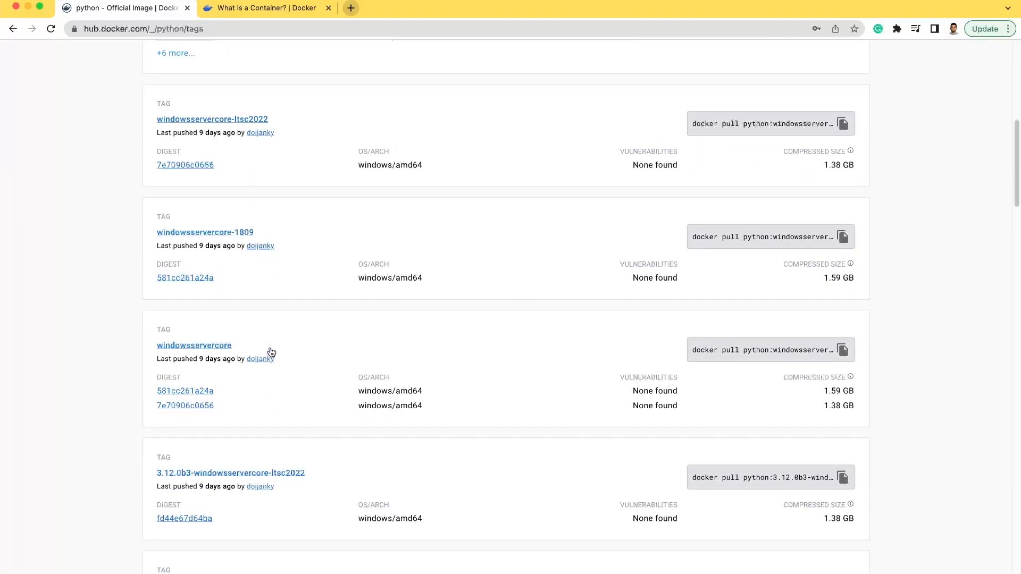
pyautogui.scroll(-3)
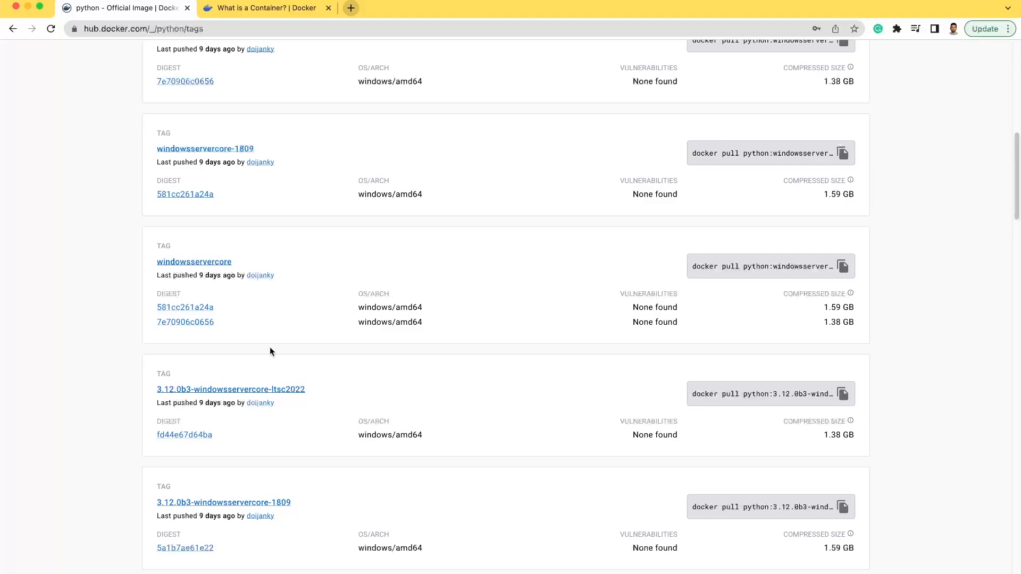
pyautogui.scroll(-3)
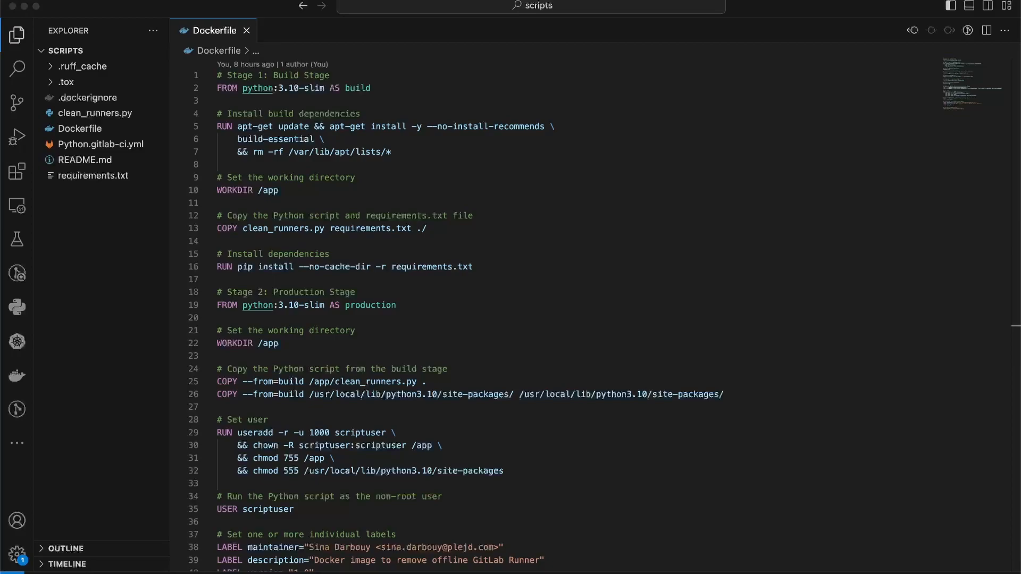
pyautogui.moveTo(128, 228)
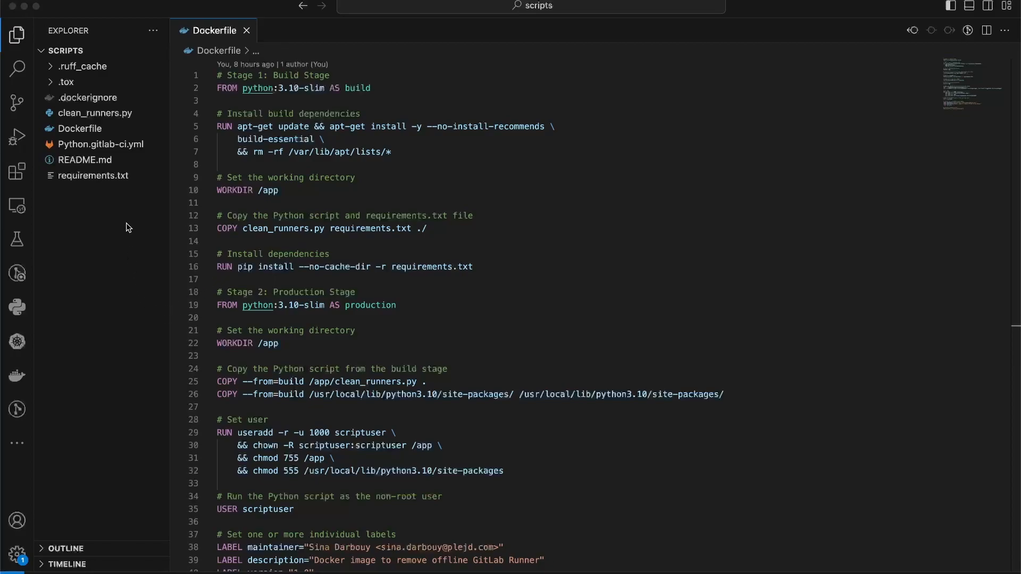
pyautogui.click(89, 97)
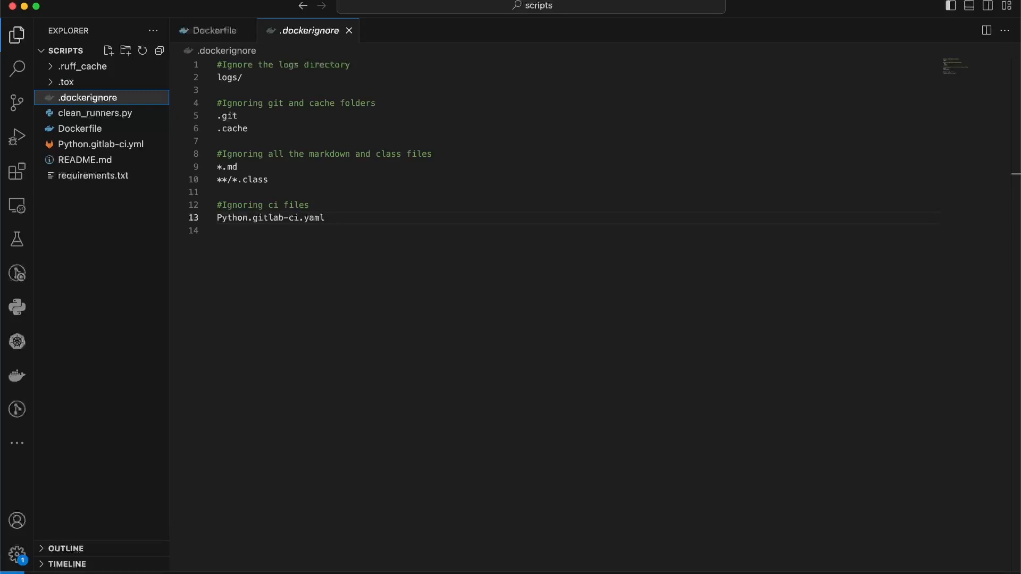
pyautogui.moveTo(151, 300)
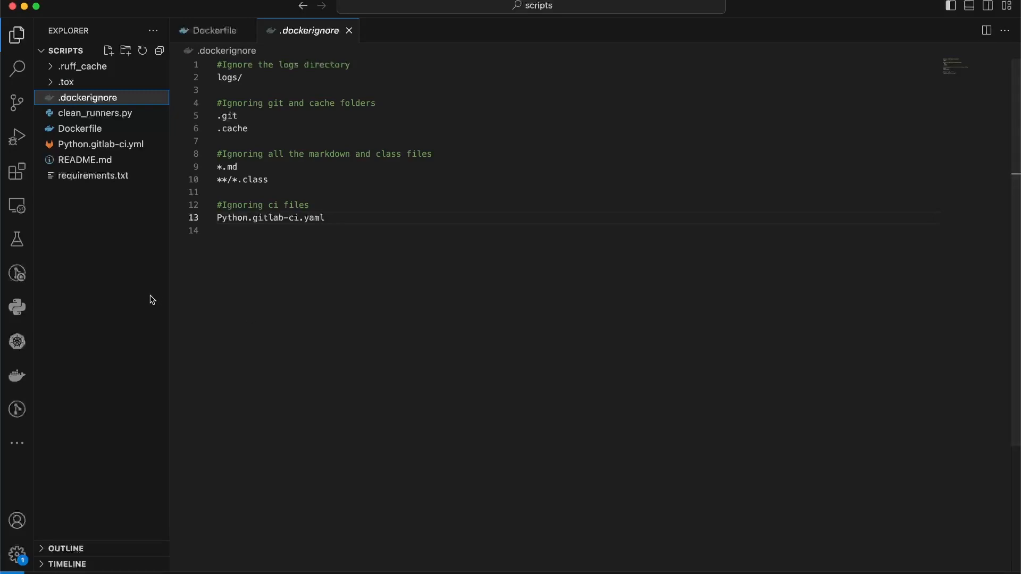
pyautogui.moveTo(16, 137)
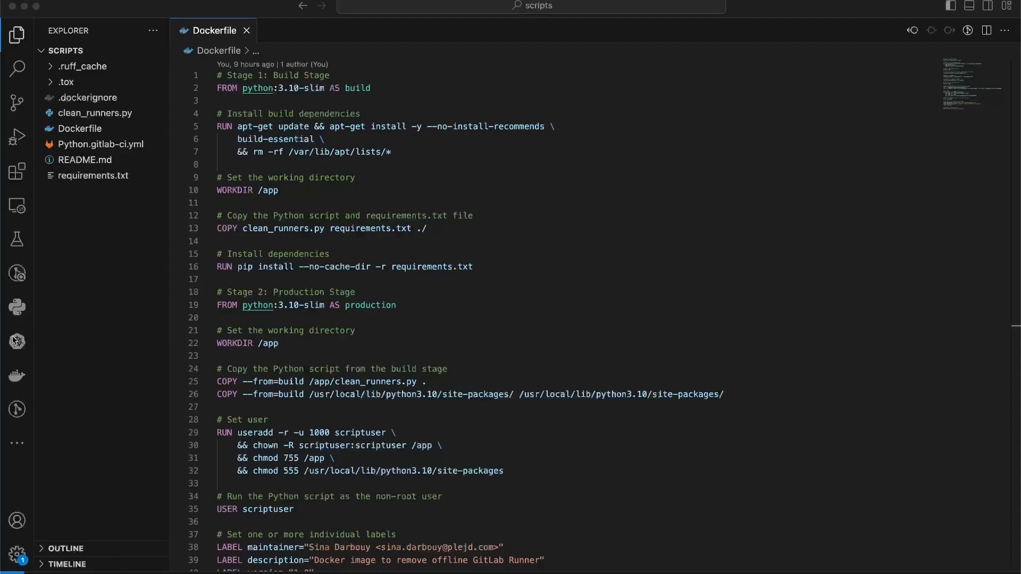
pyautogui.scroll(-3)
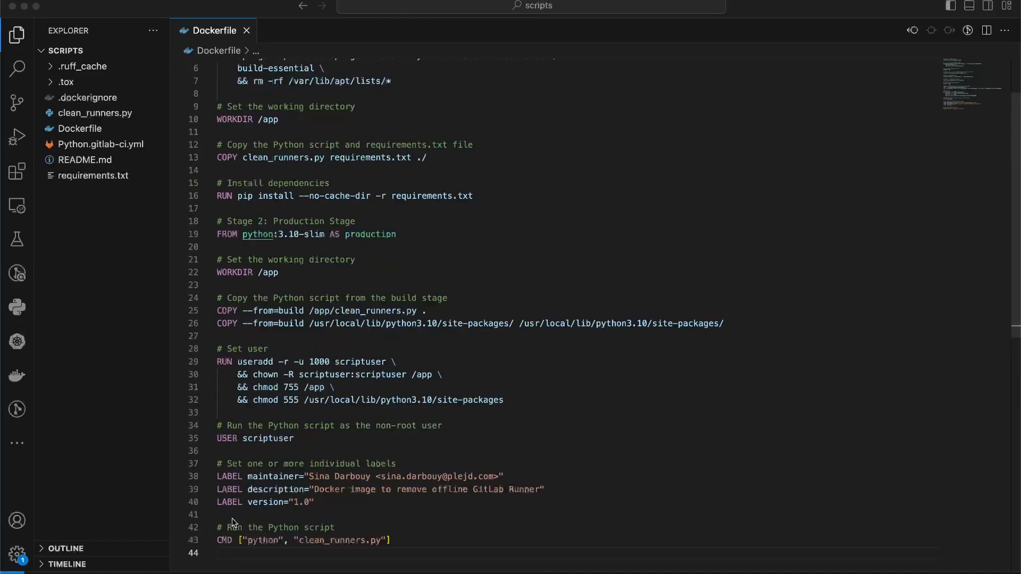